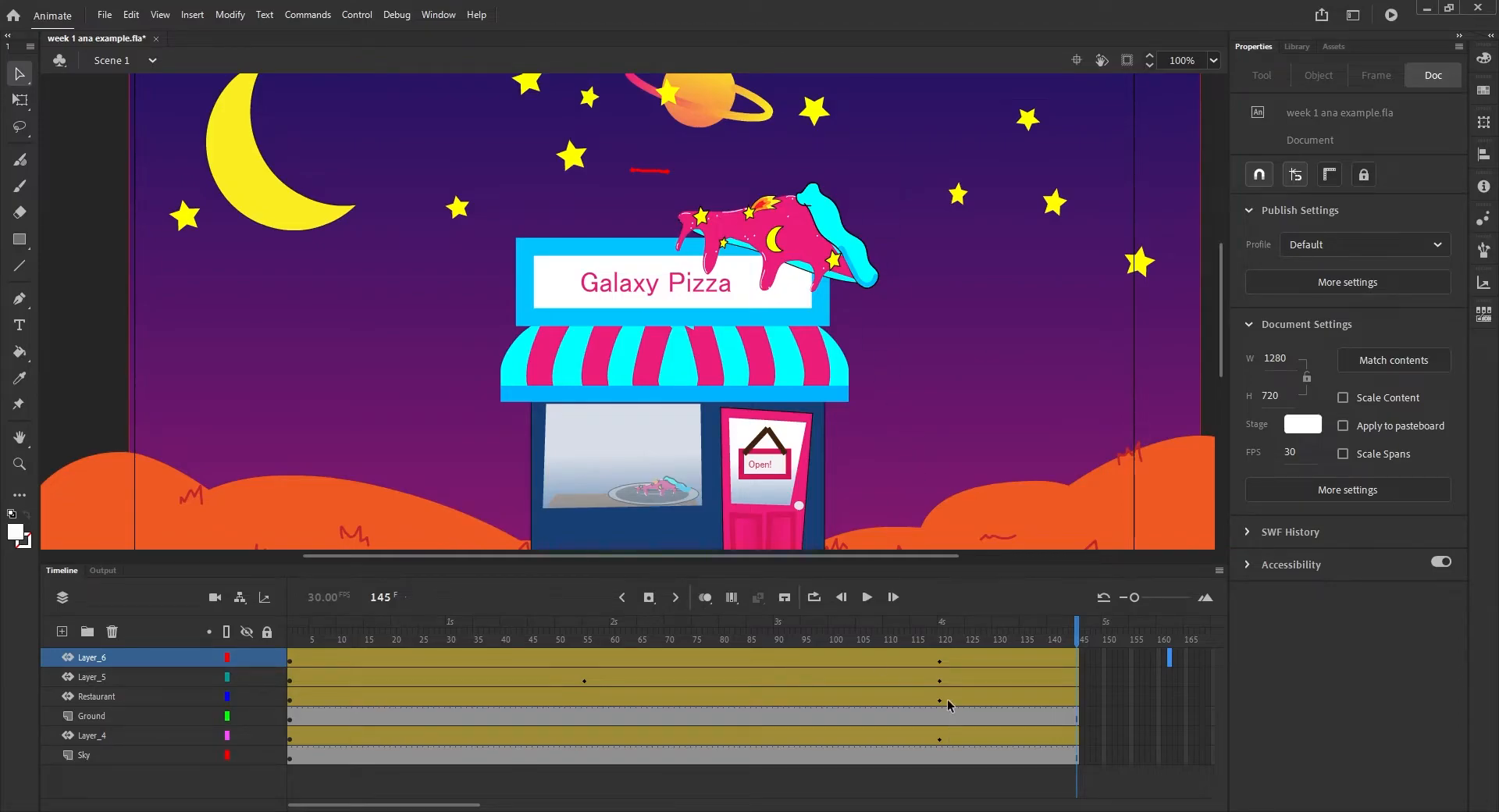
Step: Place the playhead at frame 120 of the Galaxy Pizza scene
{"action": "left_click", "coordinate": [940, 639]}
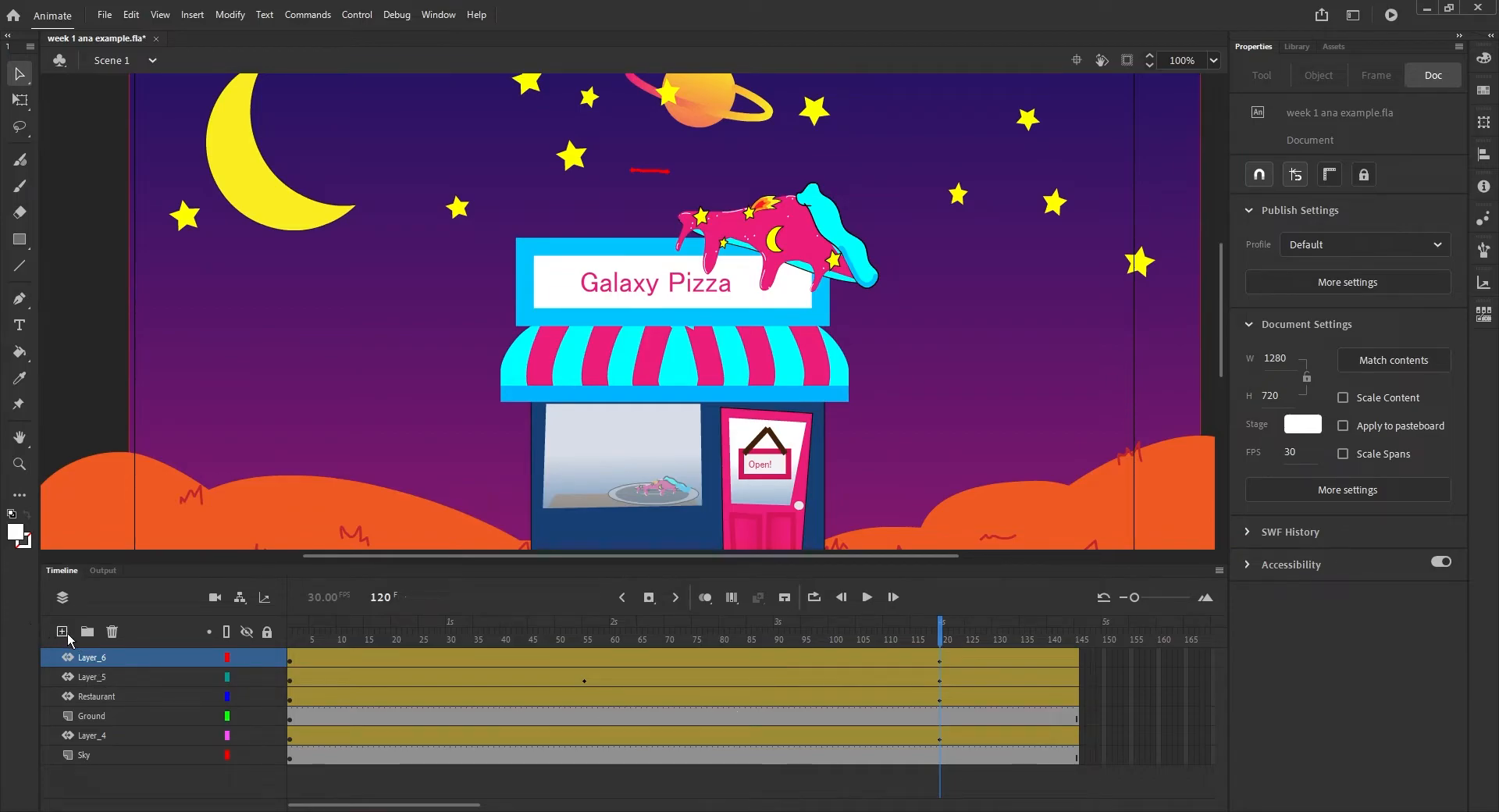
Step: Create a new top layer named 'black' and draw a black rectangle over the whole stage at 75% zoom
{"action": "left_click", "coordinate": [61, 630]}
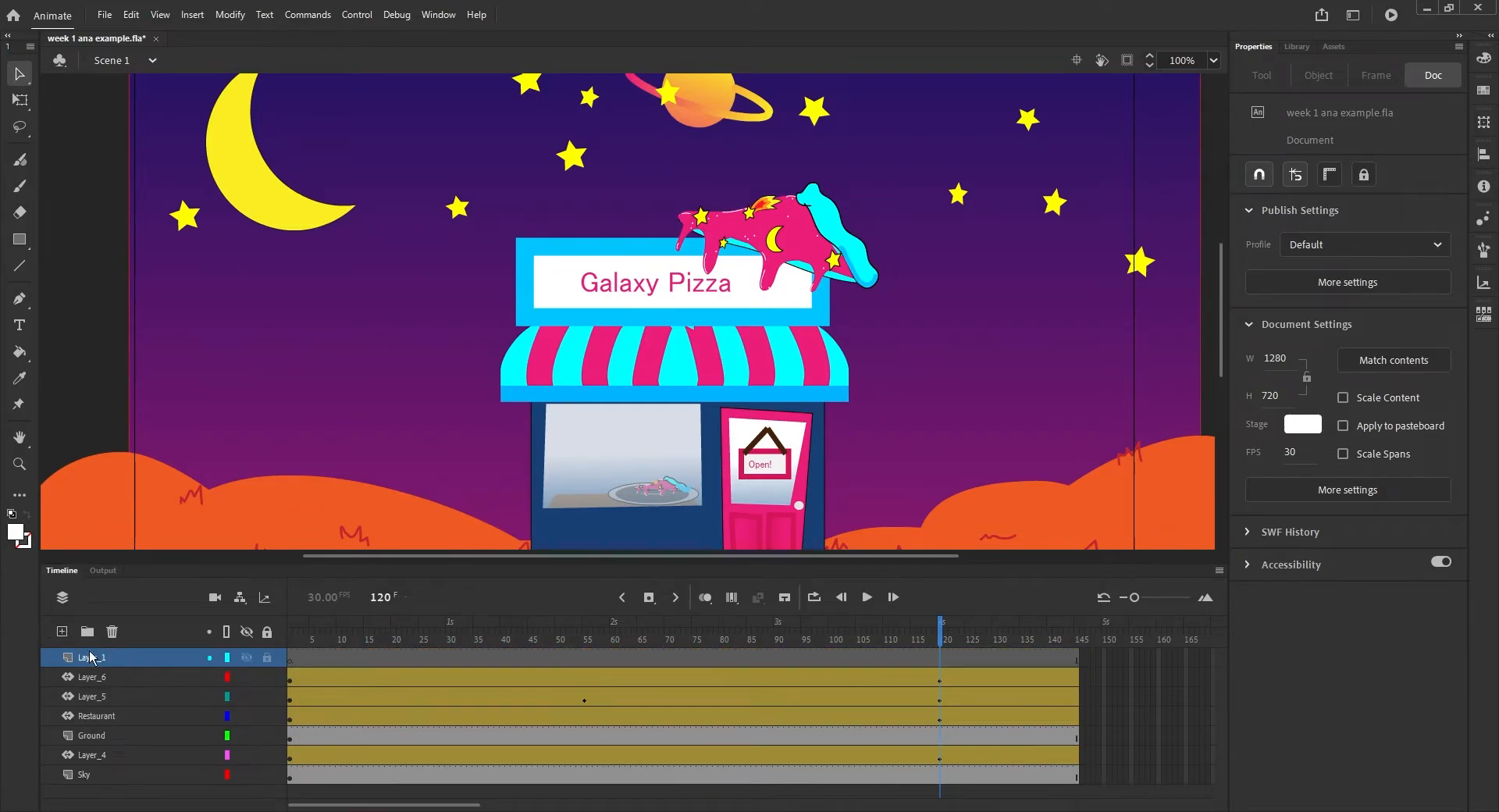
{"action": "type", "text": "black"}
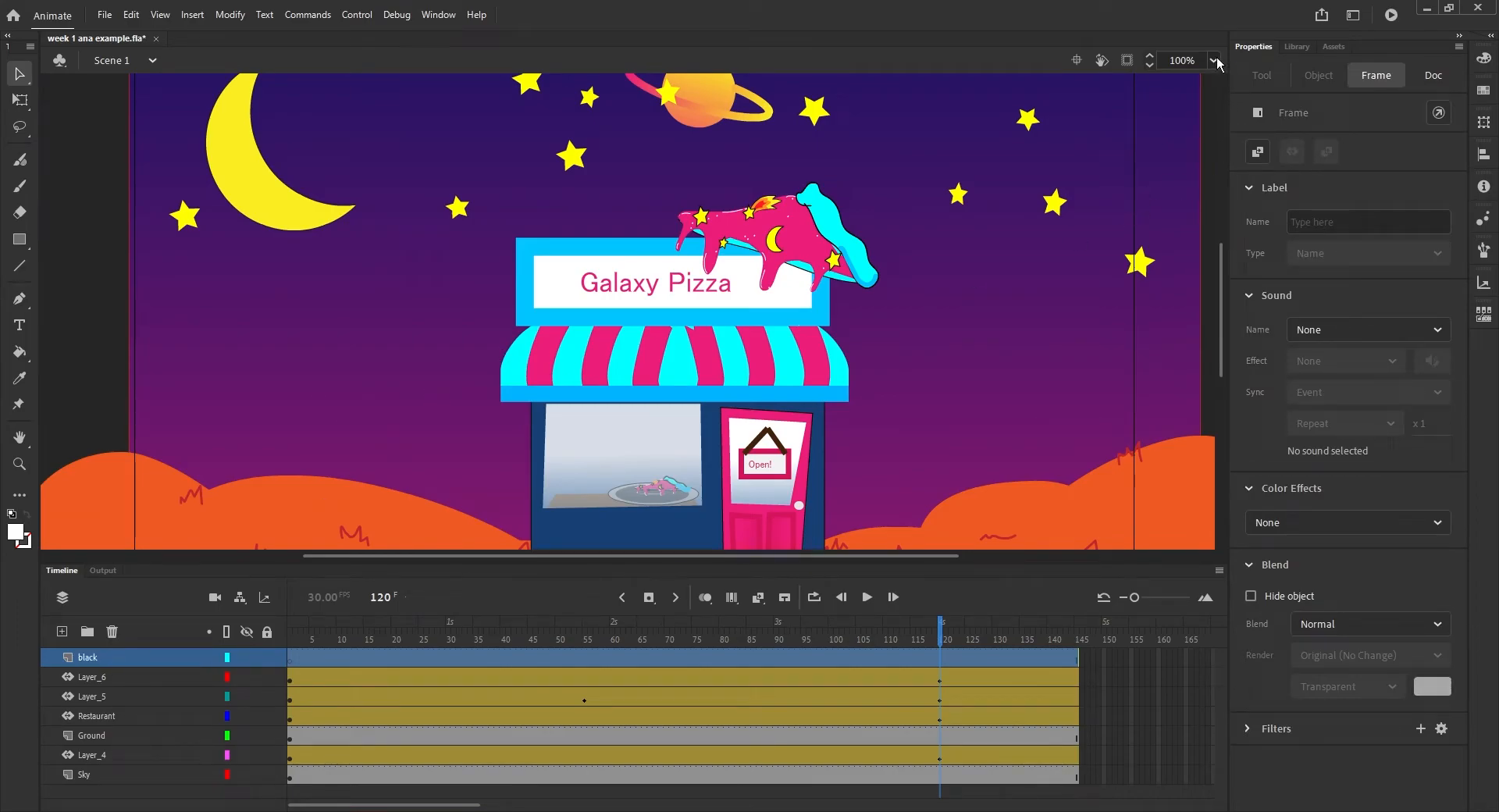
{"action": "left_click", "coordinate": [1216, 60]}
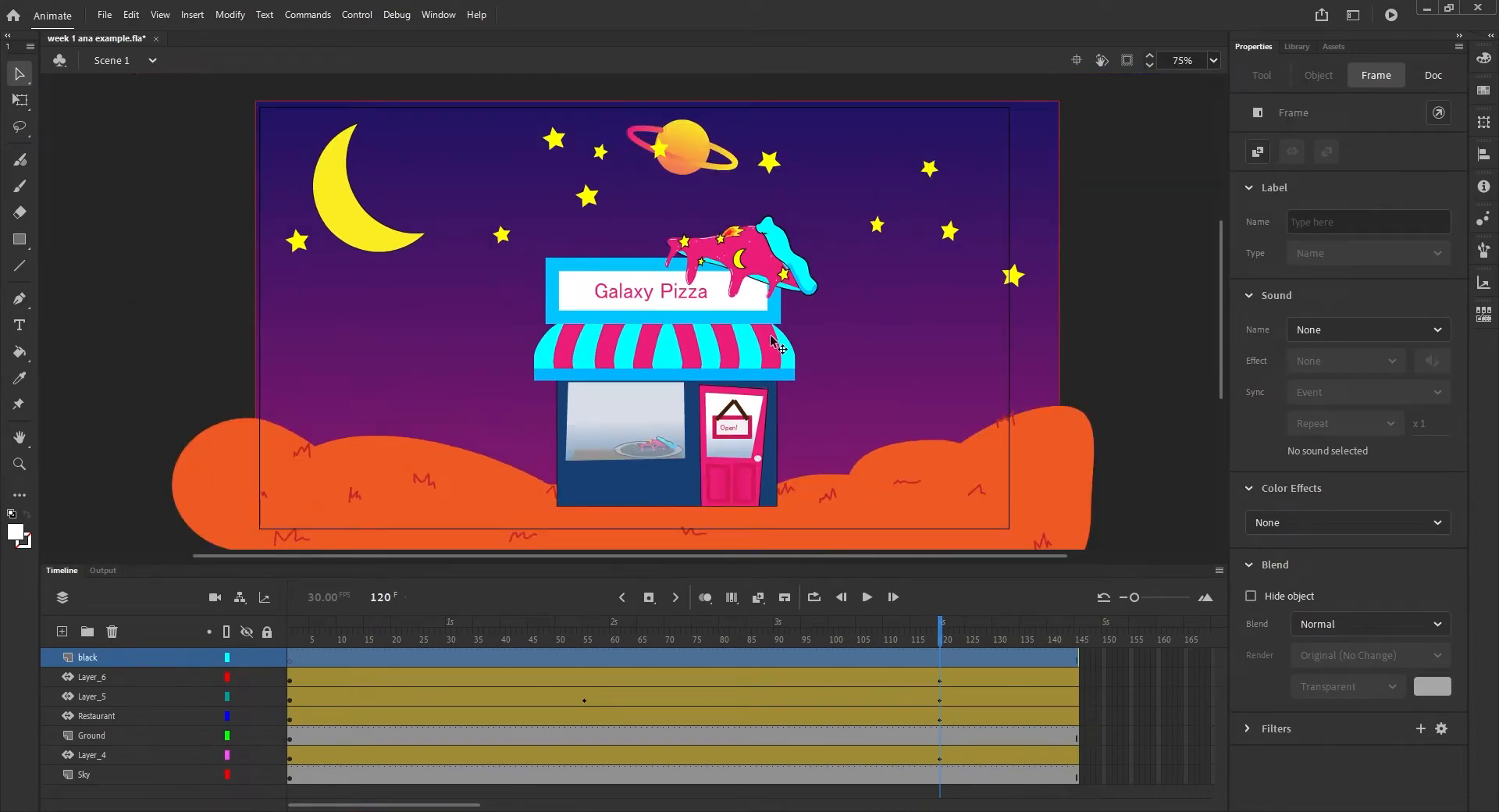
{"action": "left_click", "coordinate": [19, 239]}
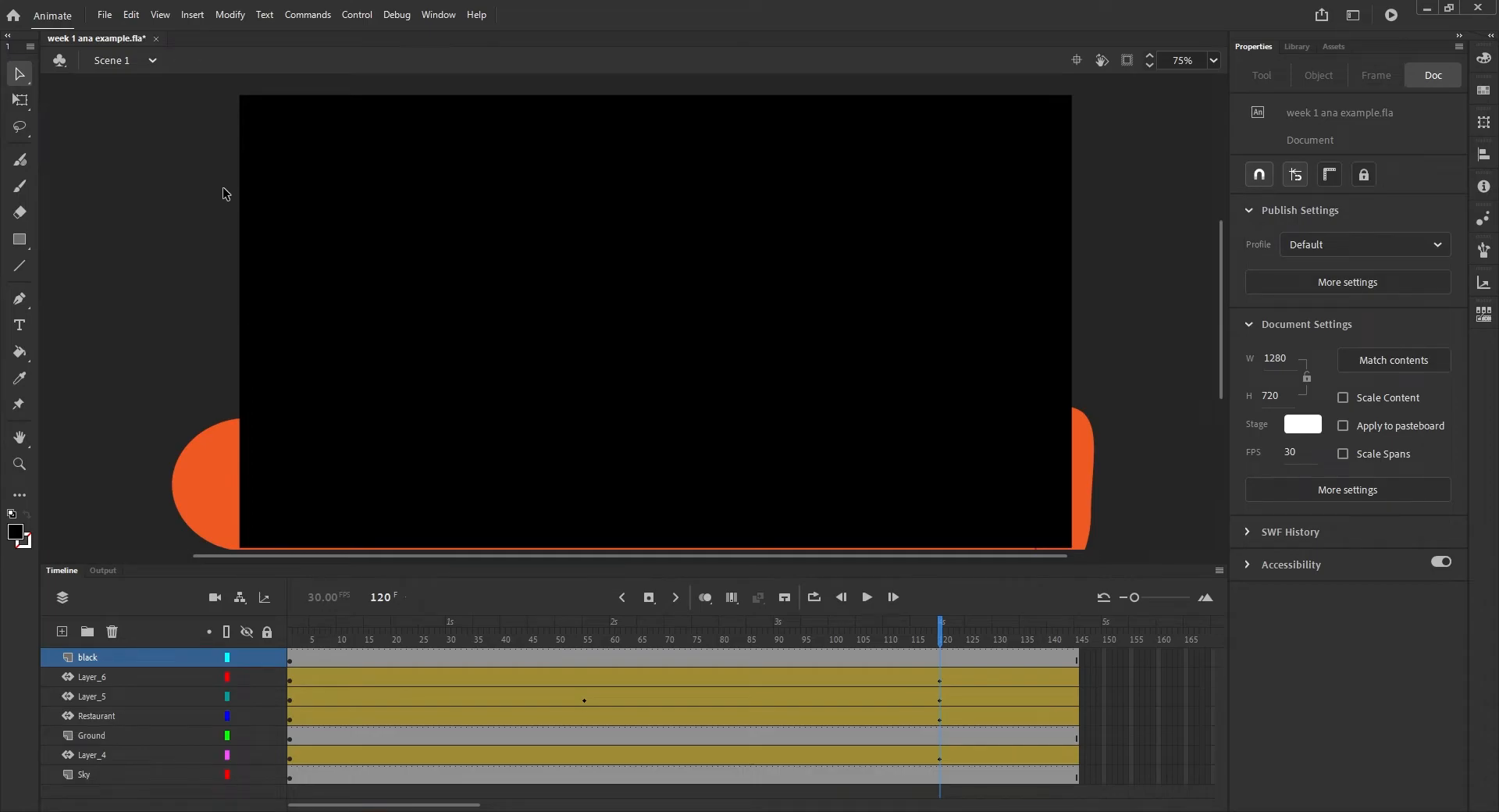
Step: Select the black rectangle's frames and convert them into a shape tween from frame 120 onward
{"action": "left_click", "coordinate": [656, 325]}
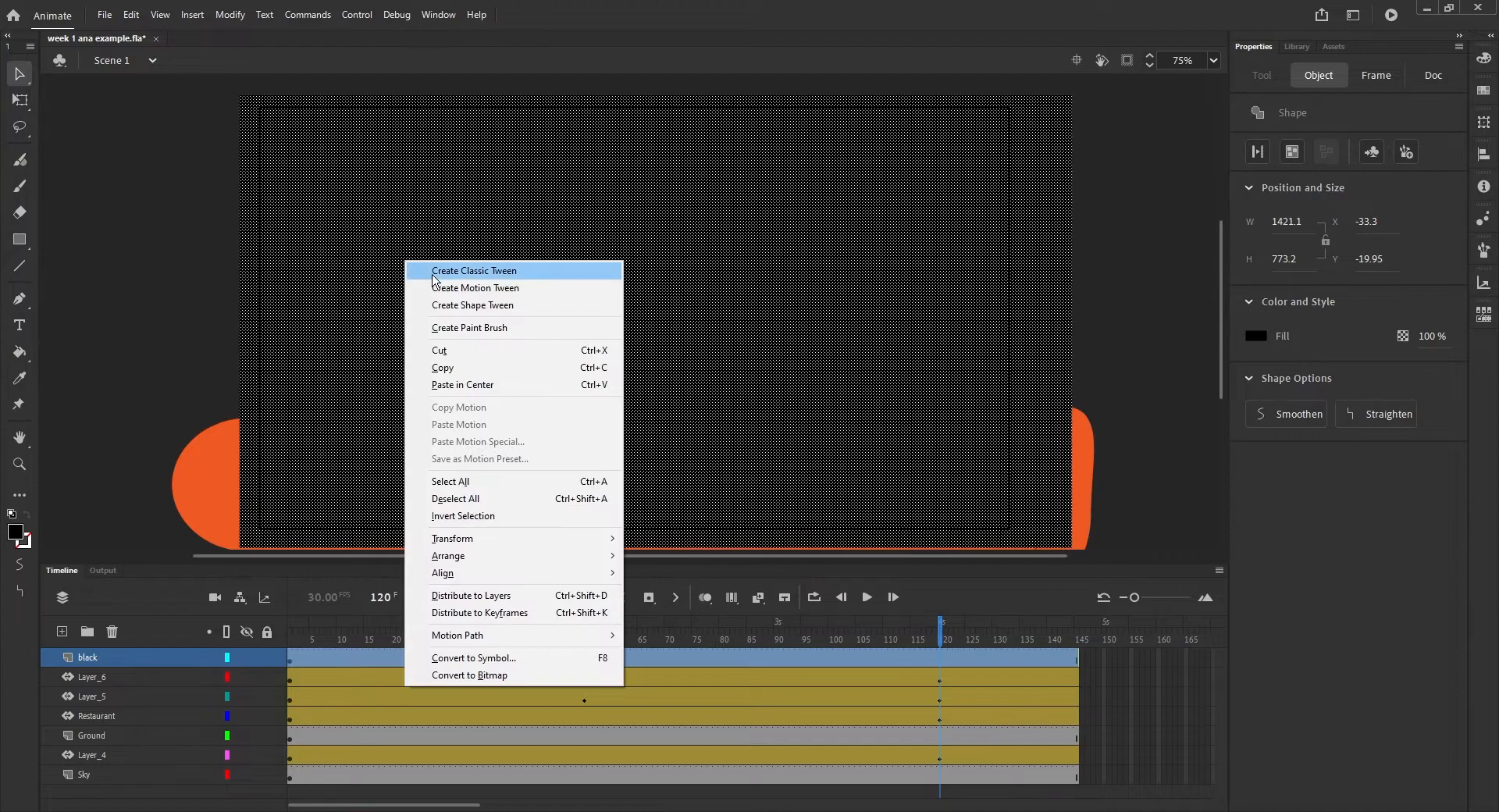
{"action": "mouse_move", "coordinate": [494, 305]}
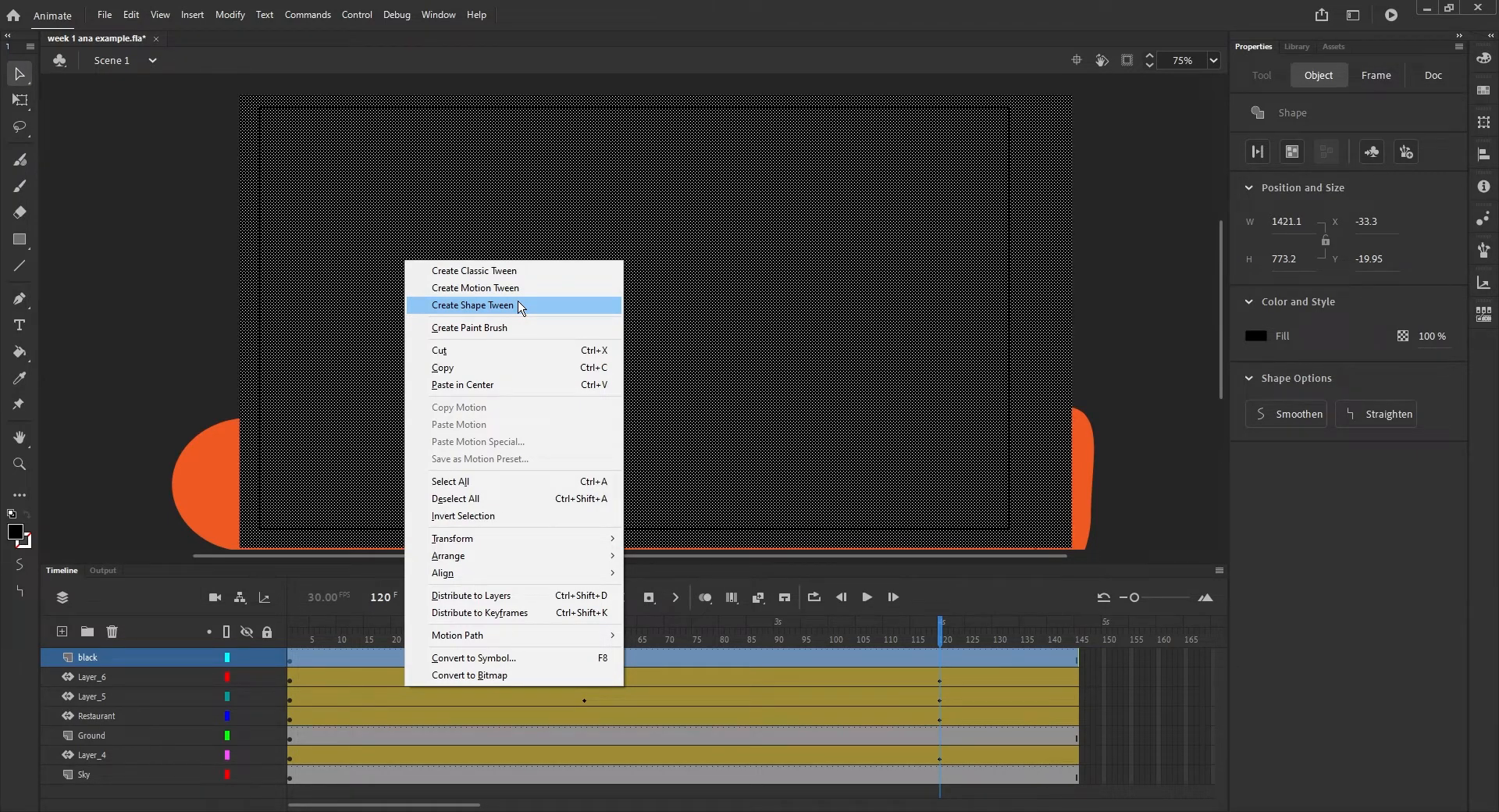
{"action": "left_click", "coordinate": [473, 304]}
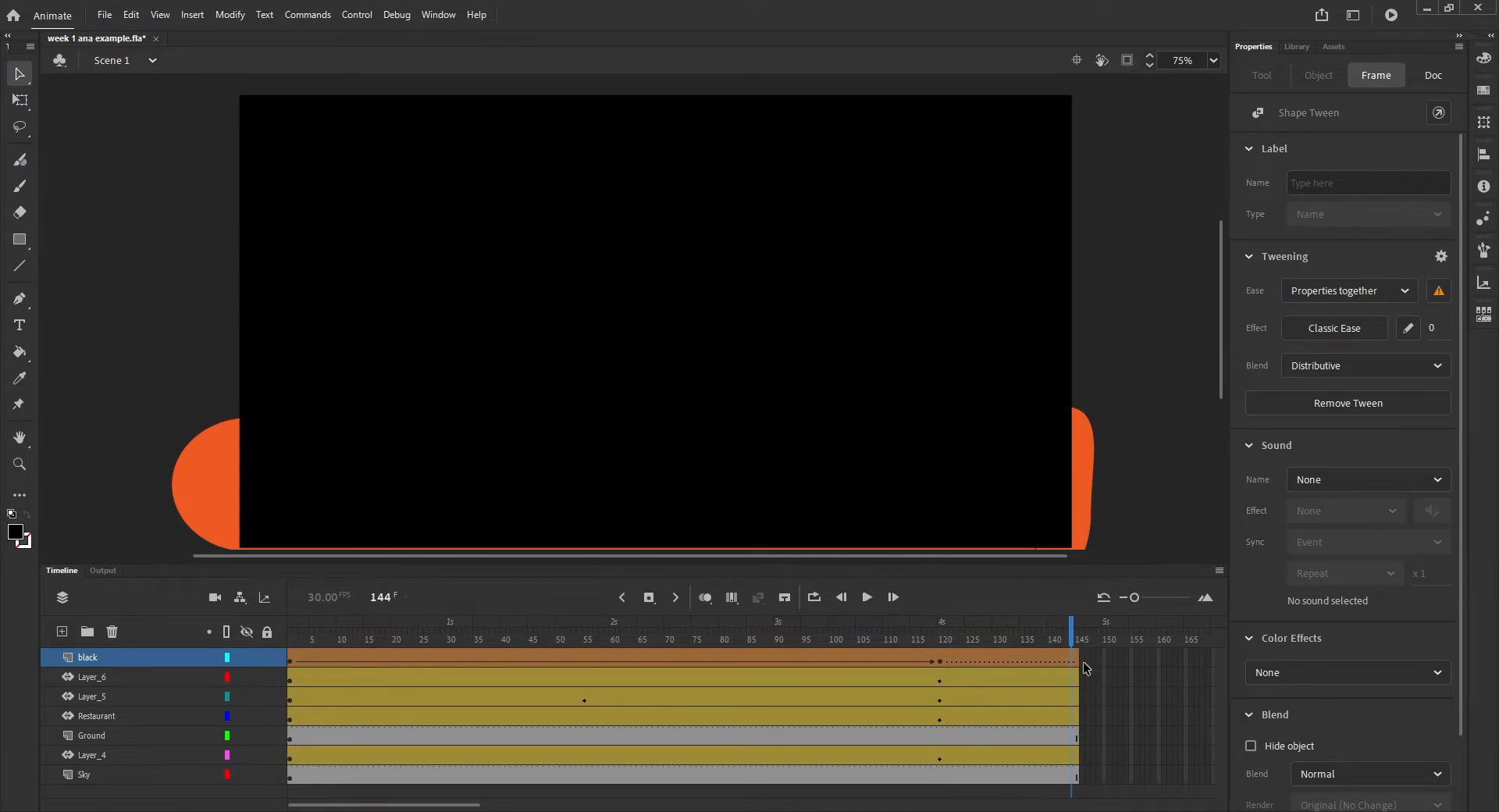
Step: Return the playhead to frame 1 of the black layer
{"action": "left_click", "coordinate": [646, 596]}
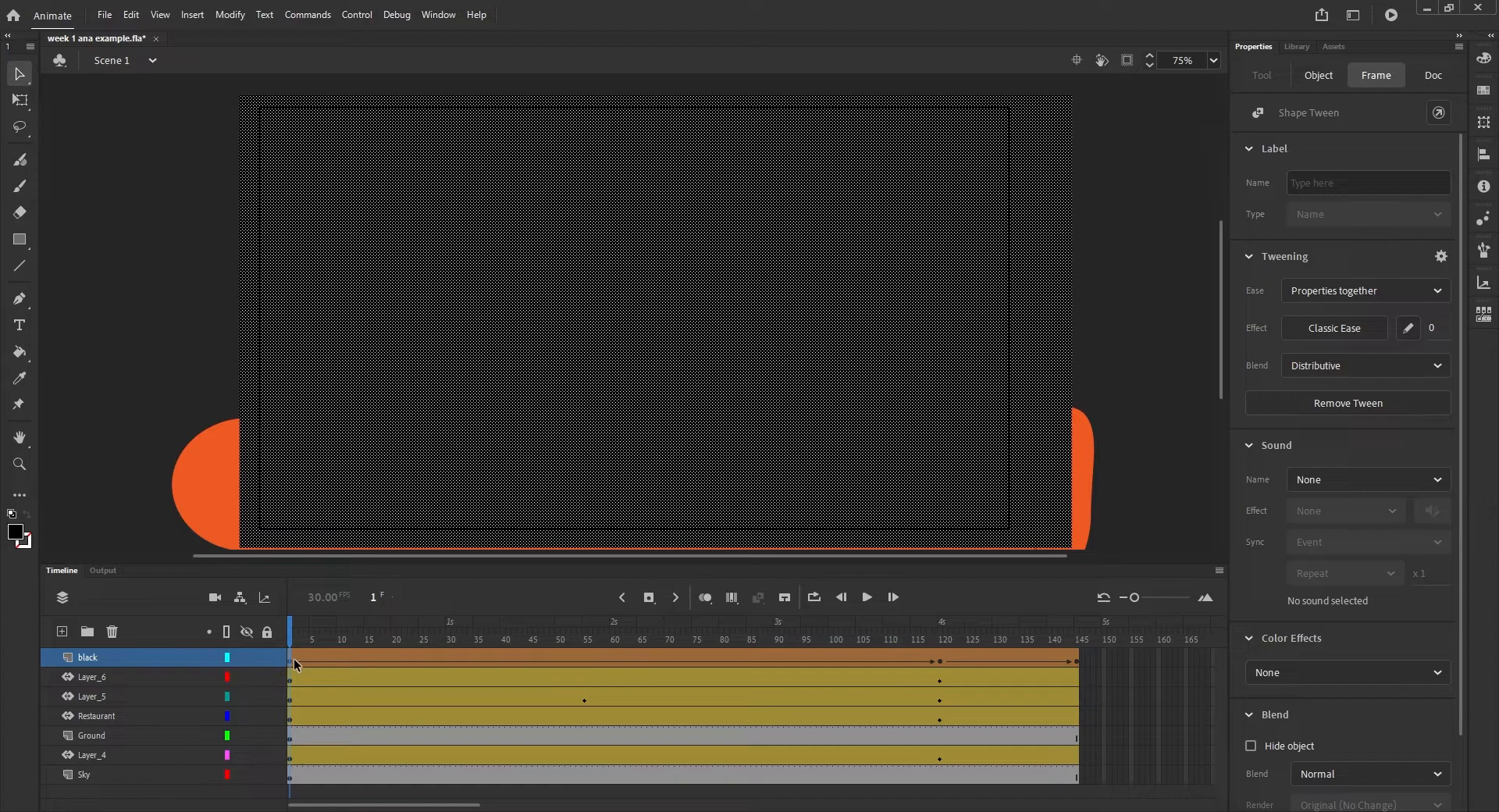
{"action": "mouse_move", "coordinate": [1037, 295]}
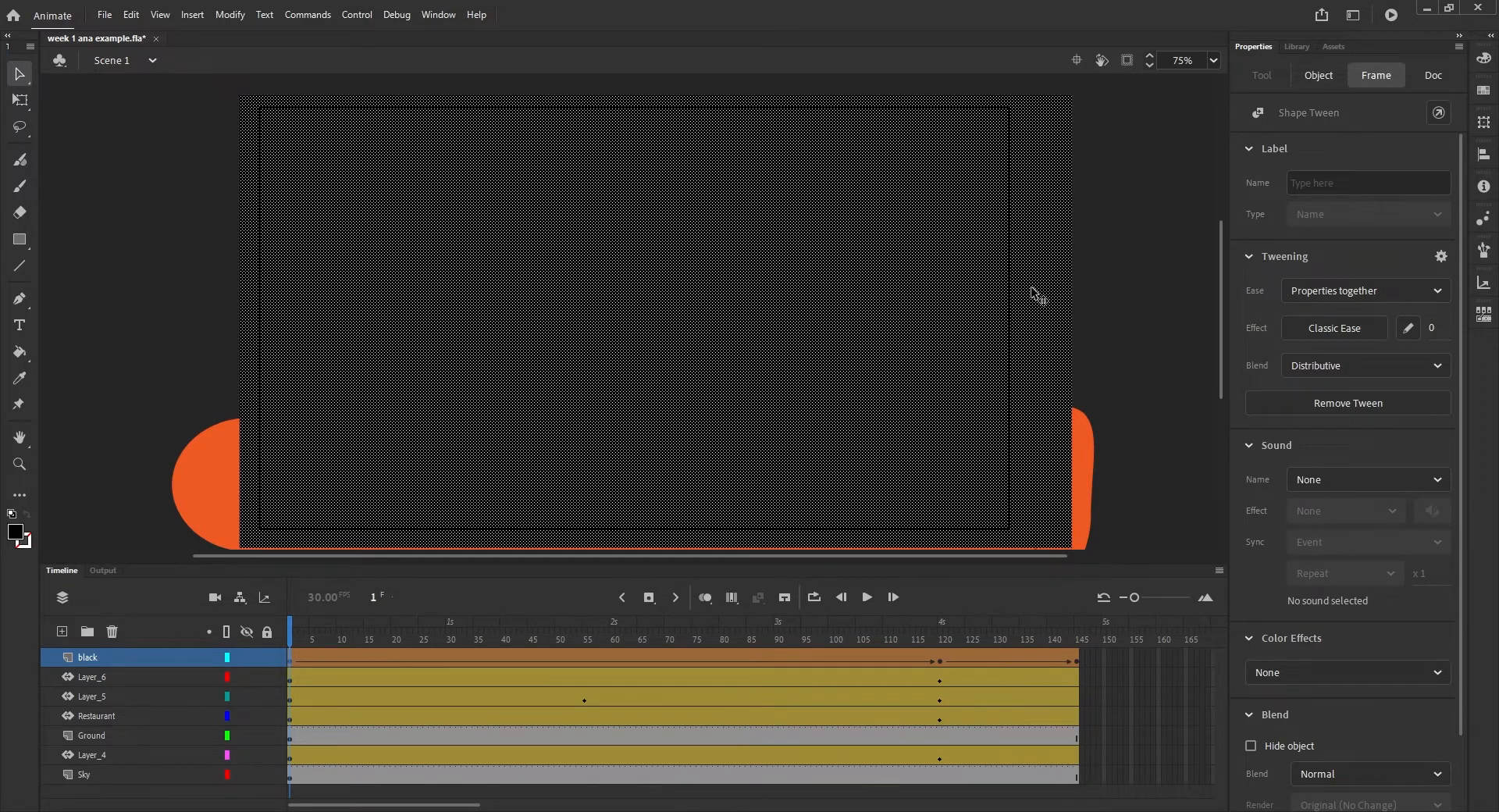
Step: Select the rectangle and bring up its fill colour settings to set alpha to 0%
{"action": "left_click", "coordinate": [1318, 75]}
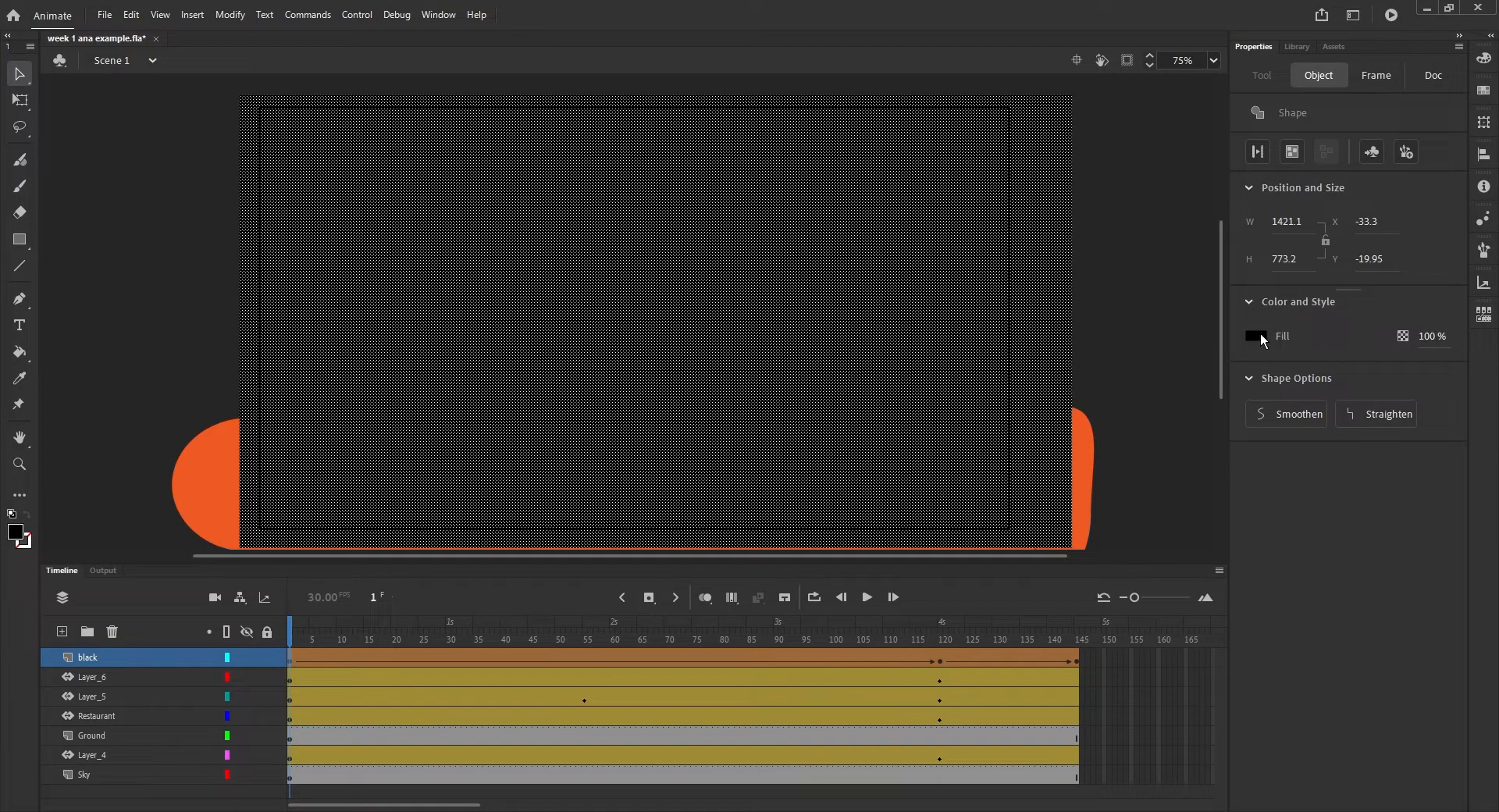
{"action": "left_click", "coordinate": [1255, 335]}
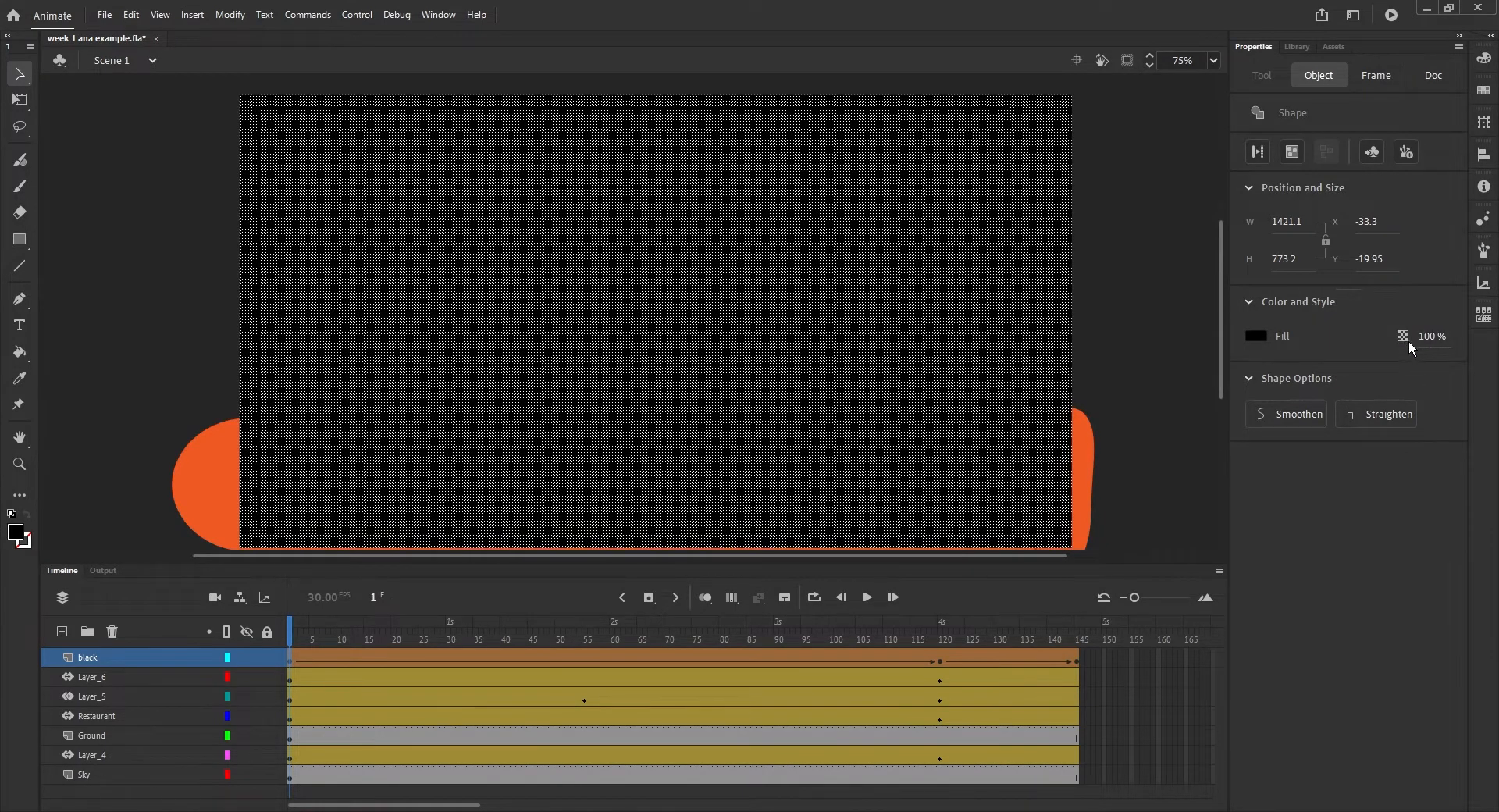
{"action": "mouse_move", "coordinate": [1442, 339]}
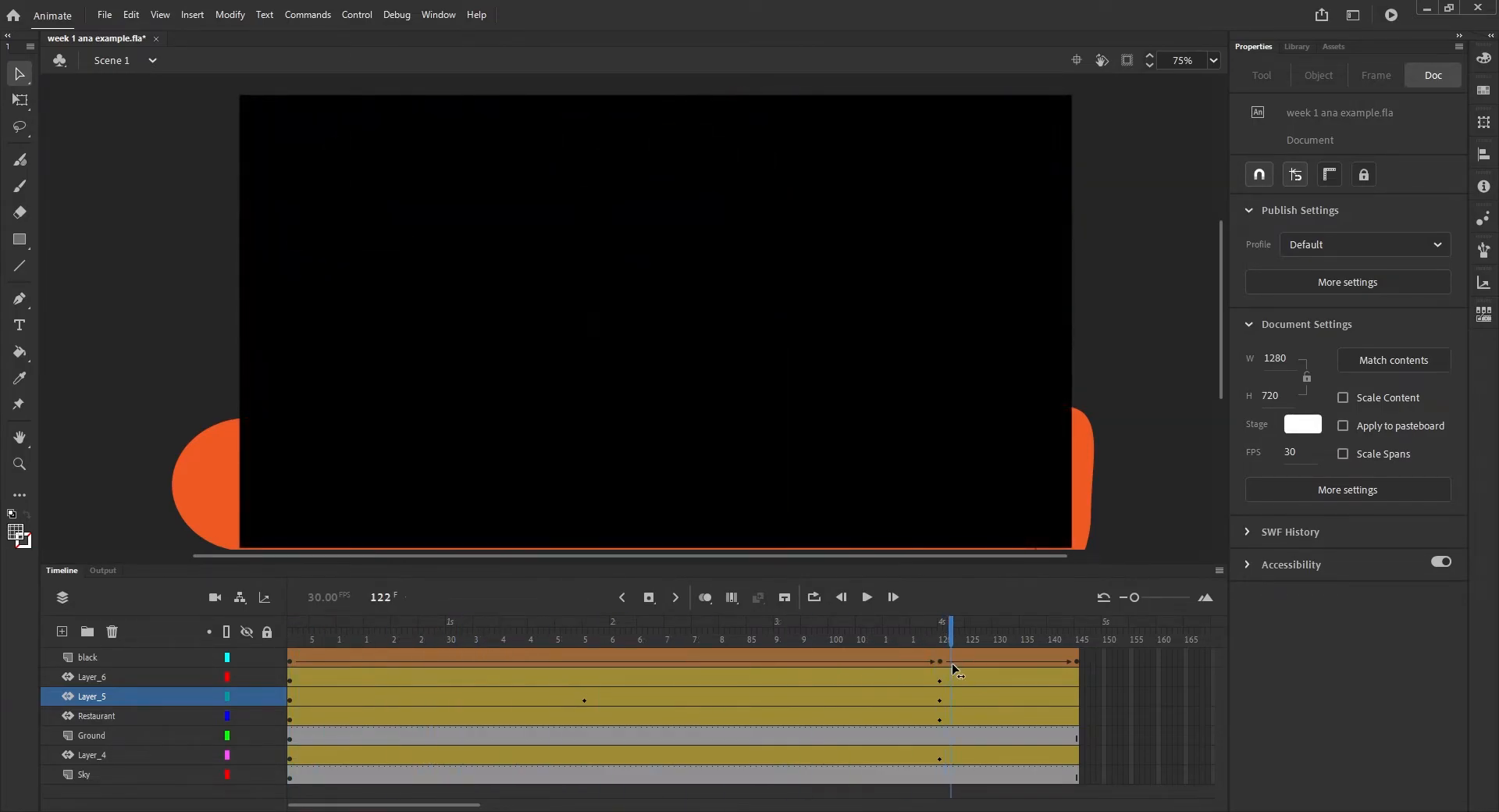
Step: Scrub through the tween, then check the rectangle's fill is 0% alpha at frame 120
{"action": "left_click", "coordinate": [941, 660]}
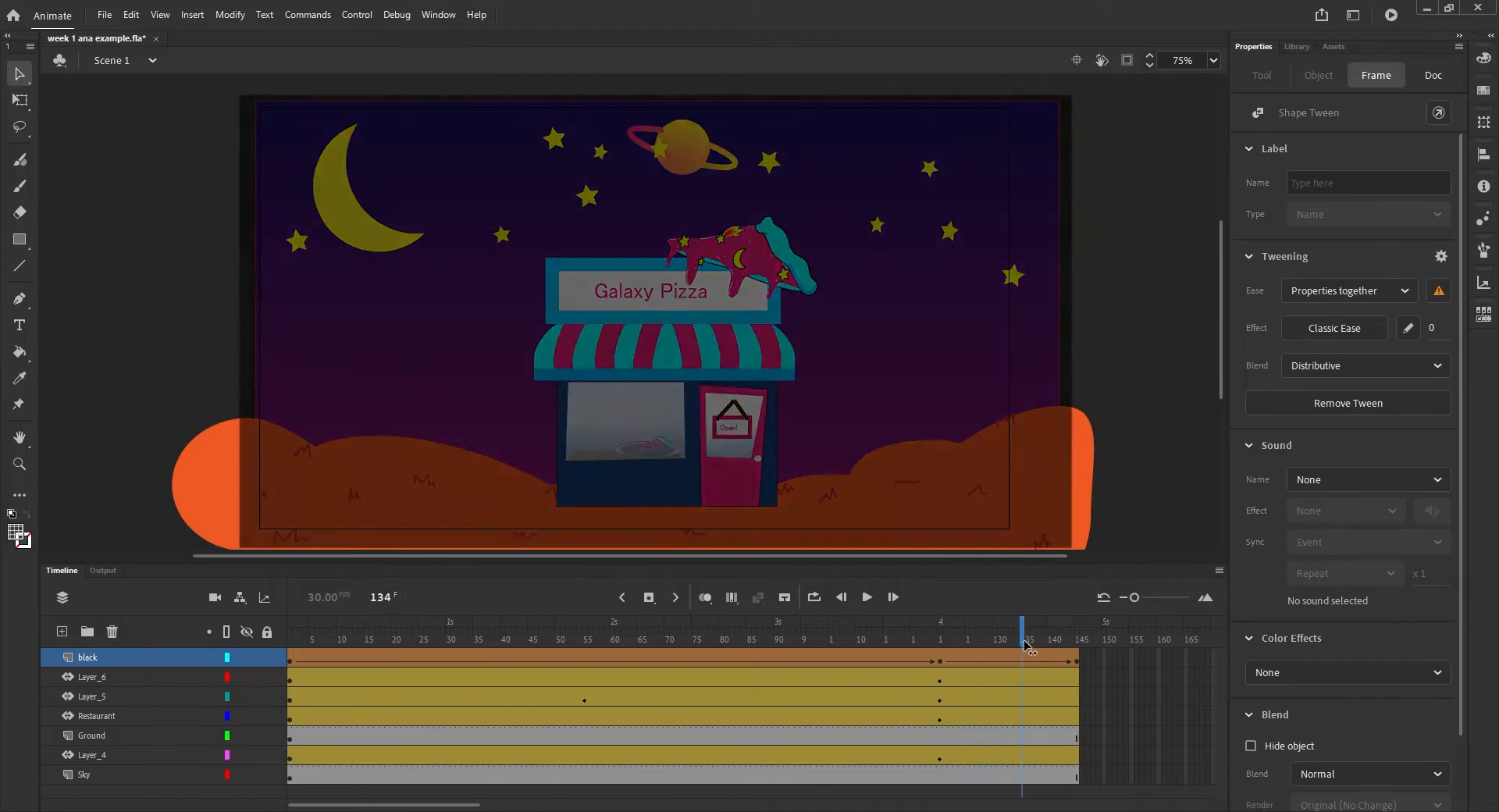
{"action": "left_click", "coordinate": [939, 638]}
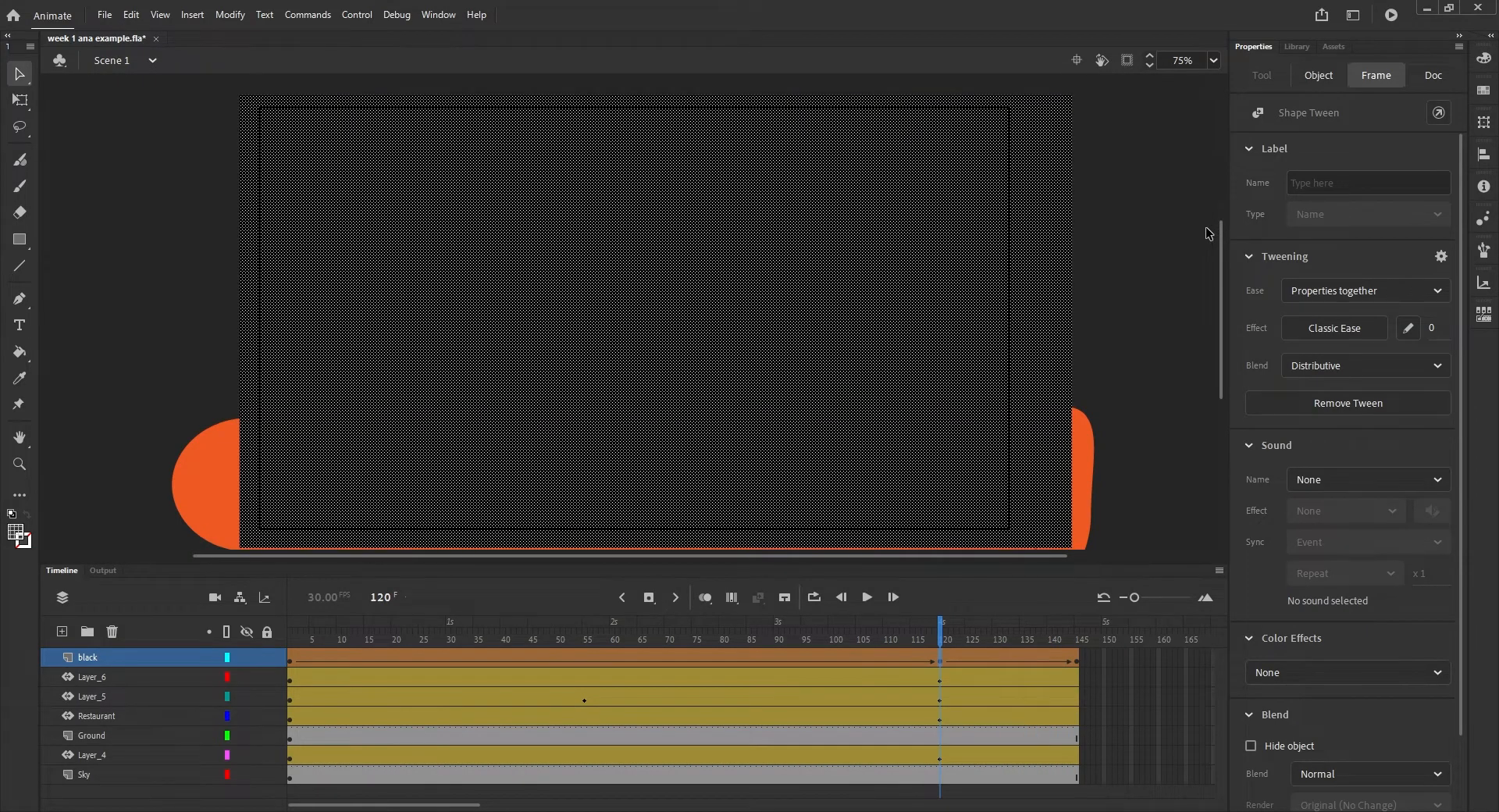
{"action": "left_click", "coordinate": [1317, 75]}
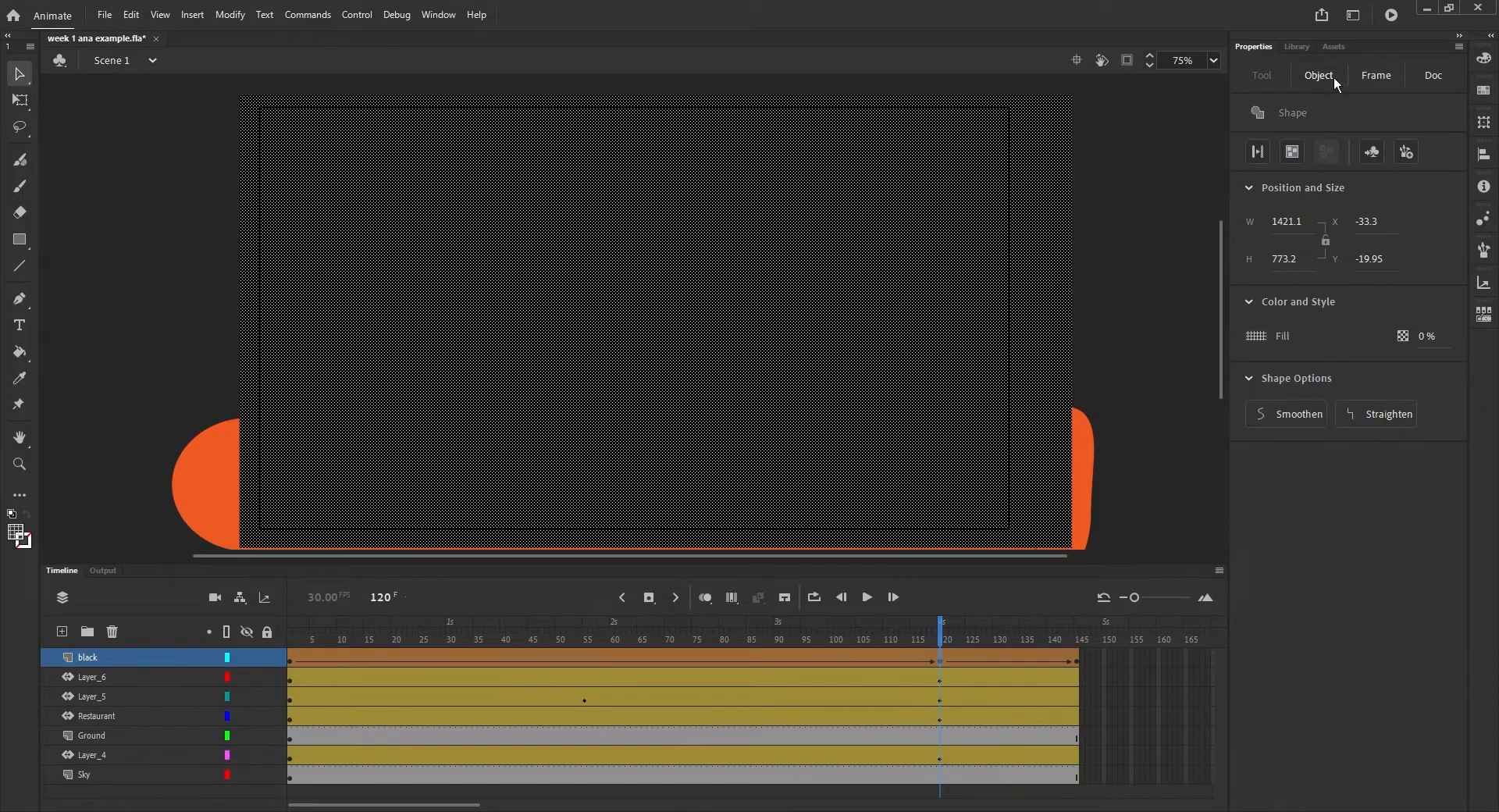